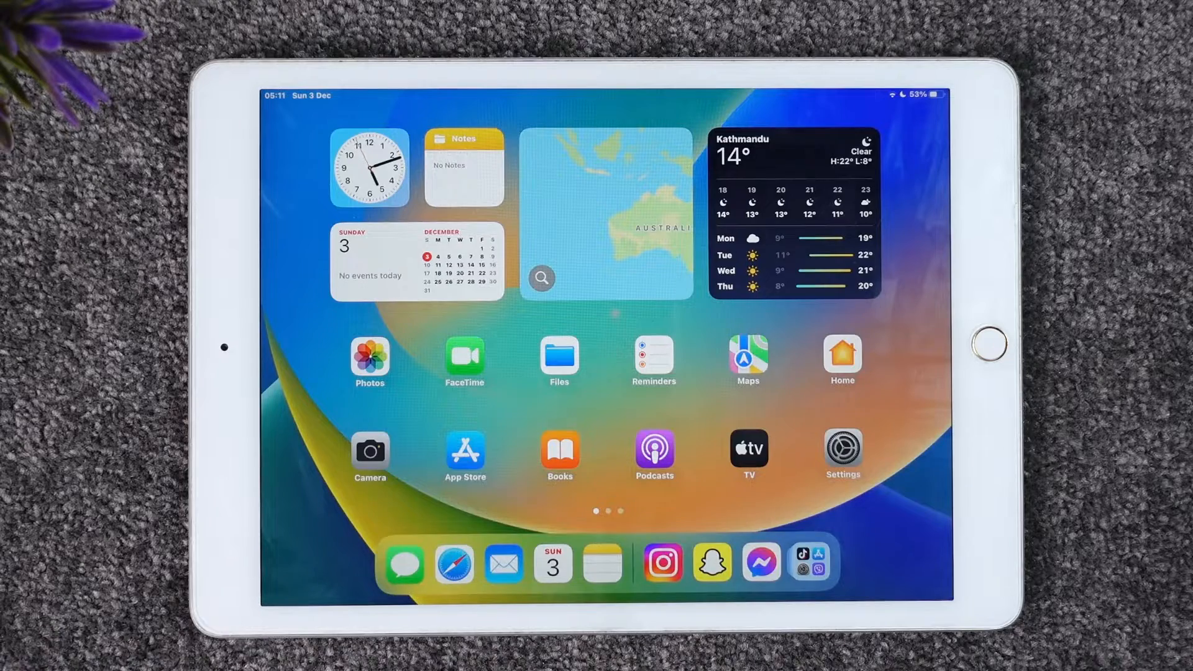
Step: Swipe to the second Home Screen page where Binance is installed
{"action": "scroll", "scroll_direction": "left", "scroll_amount": 3}
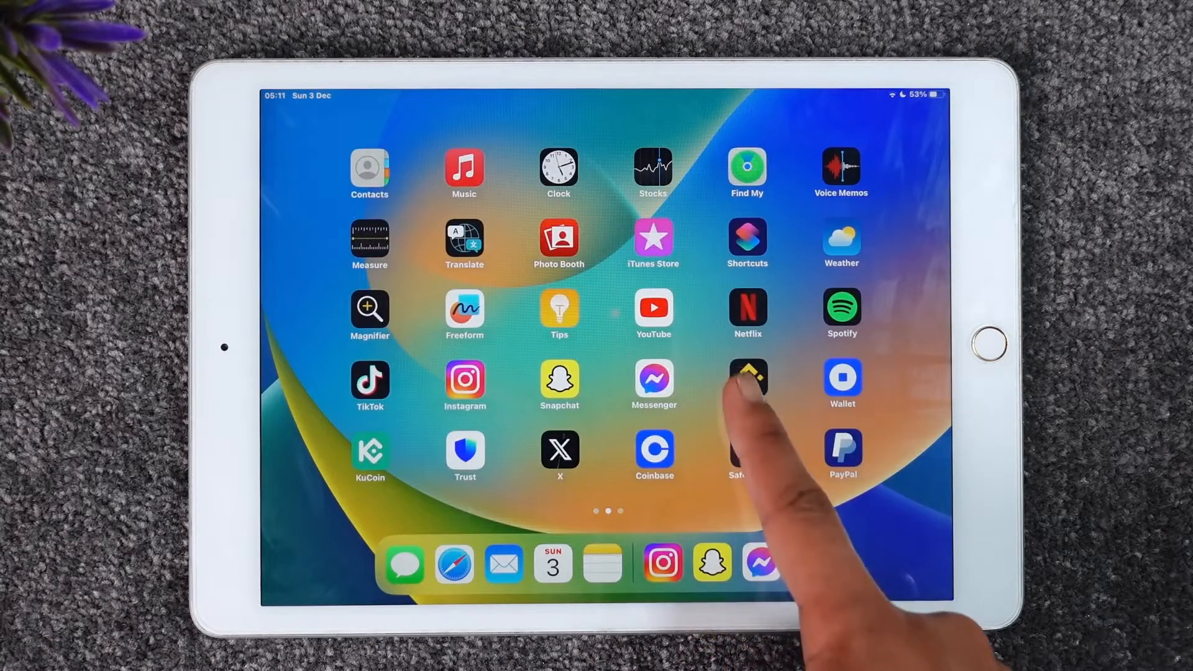
Step: Launch Binance and answer the notification permission prompt, reaching the language list
{"action": "left_click", "coordinate": [746, 378]}
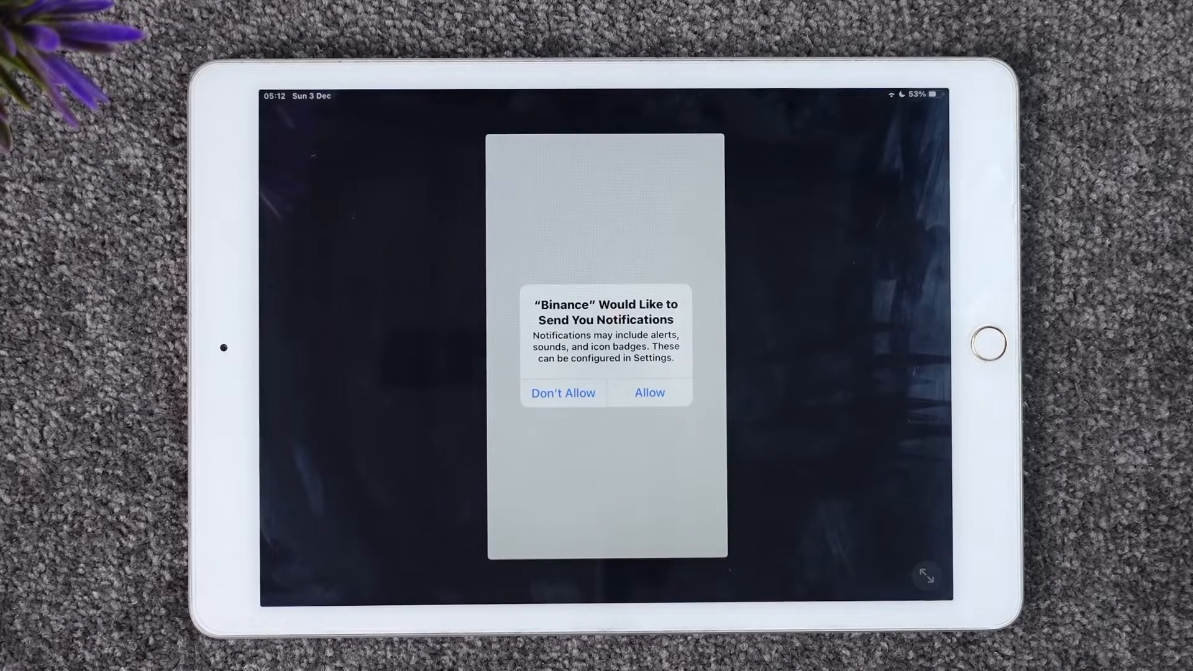
{"action": "left_click", "coordinate": [649, 393]}
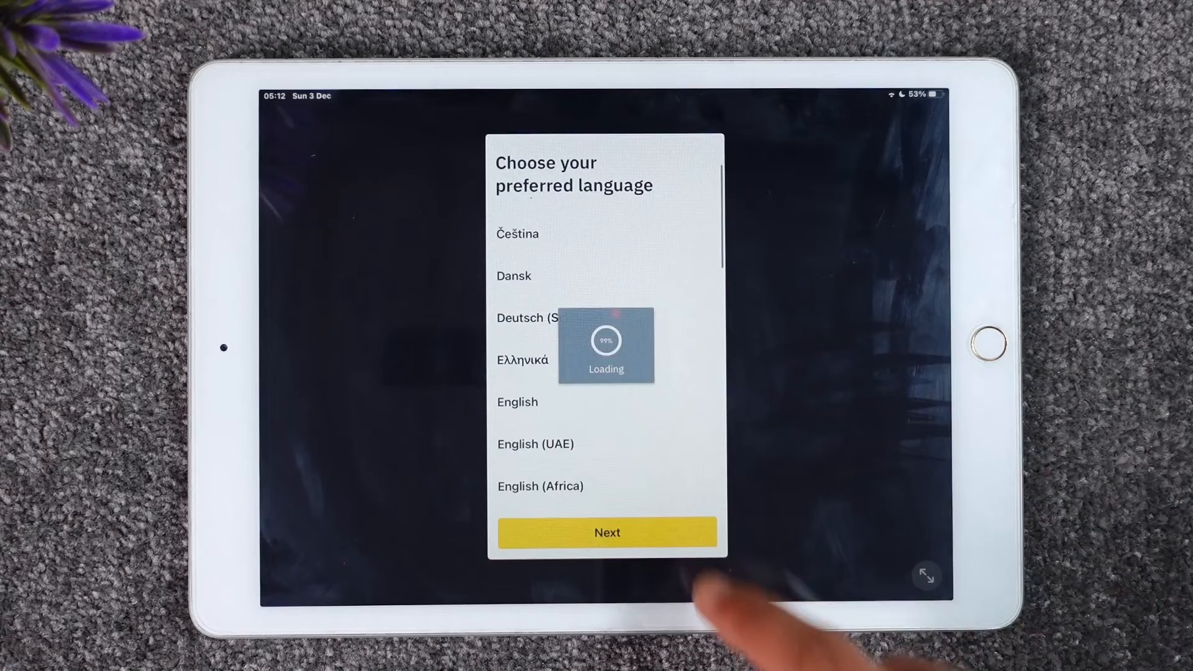
Step: Continue past the language choice and choose Log In for an existing account
{"action": "left_click", "coordinate": [607, 531]}
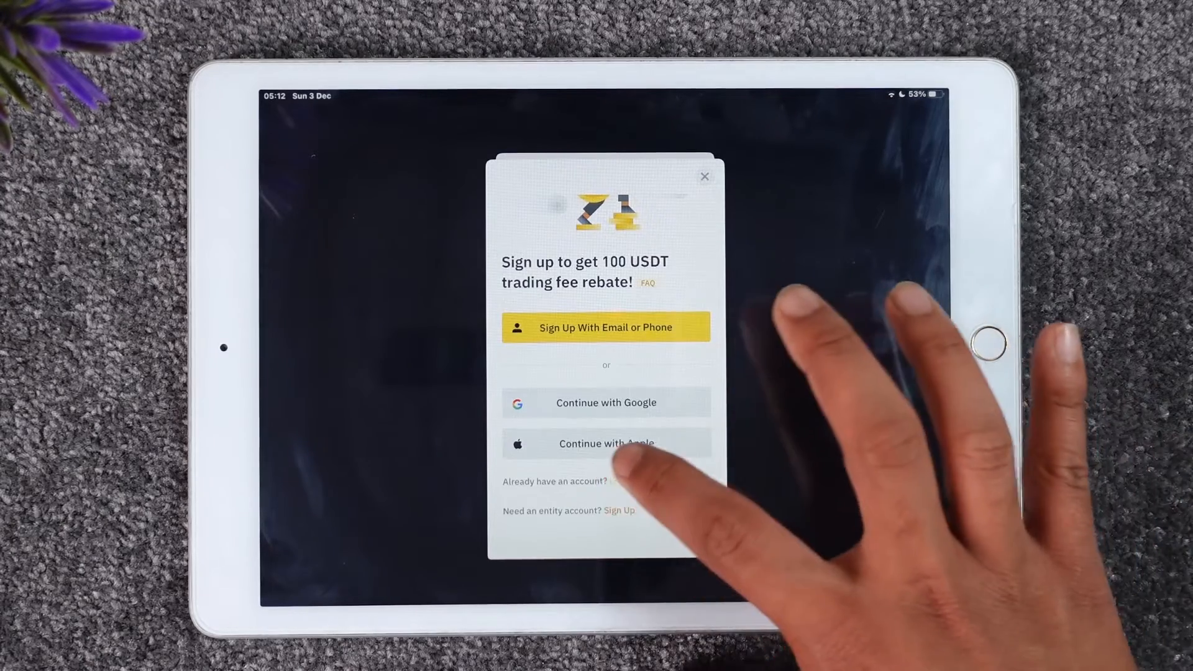
{"action": "left_click", "coordinate": [609, 481]}
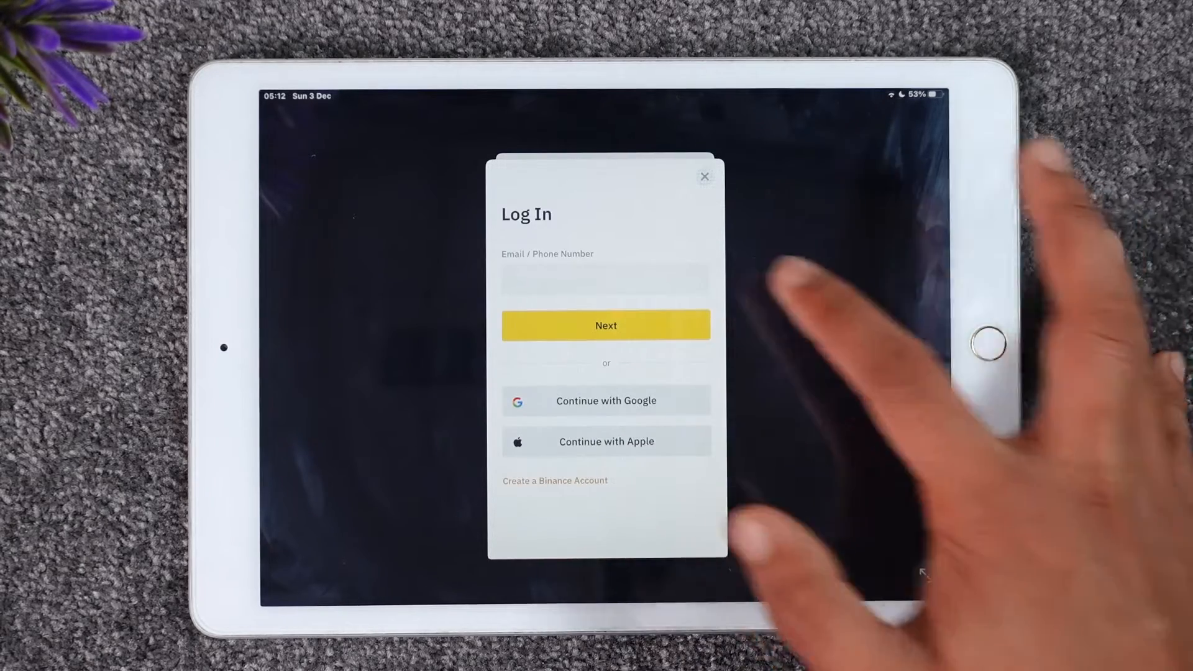